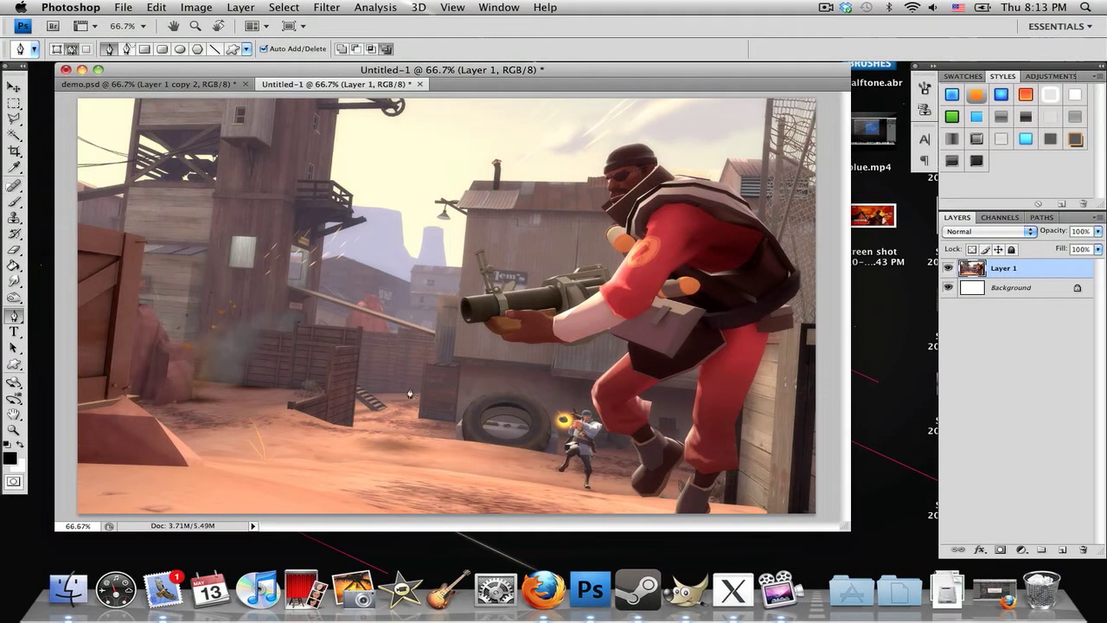
mouse_move(751, 439)
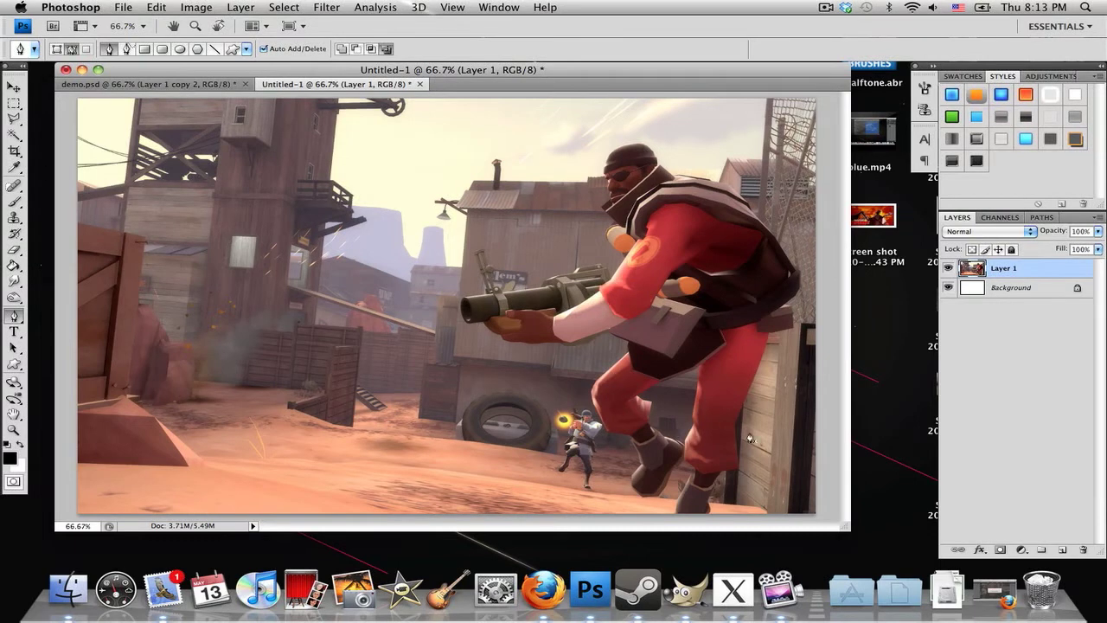
mouse_move(673, 332)
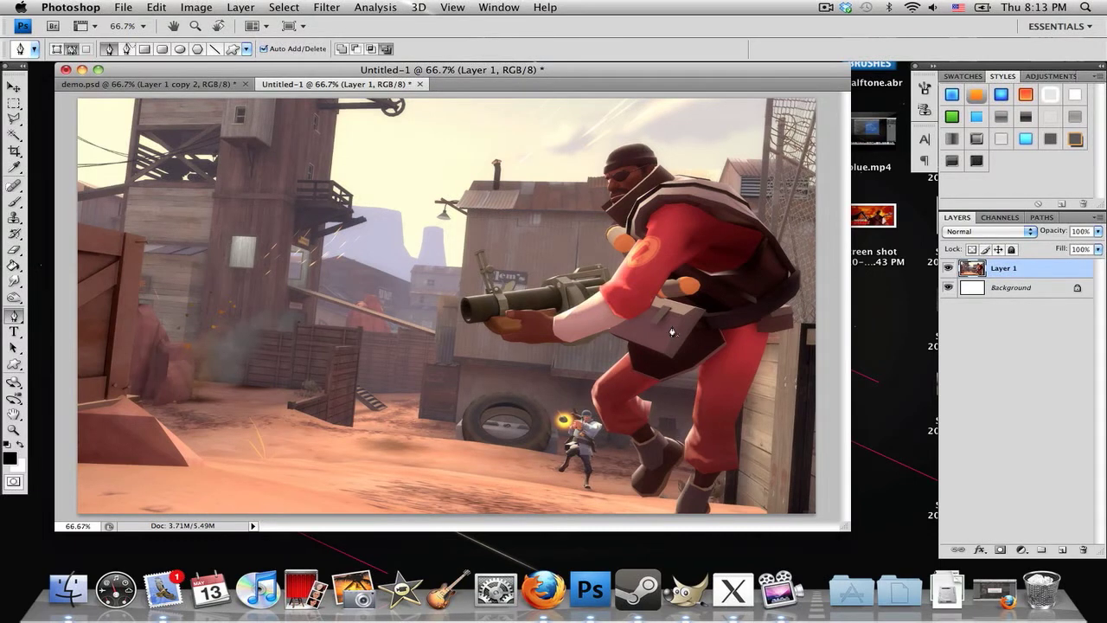
mouse_move(718, 343)
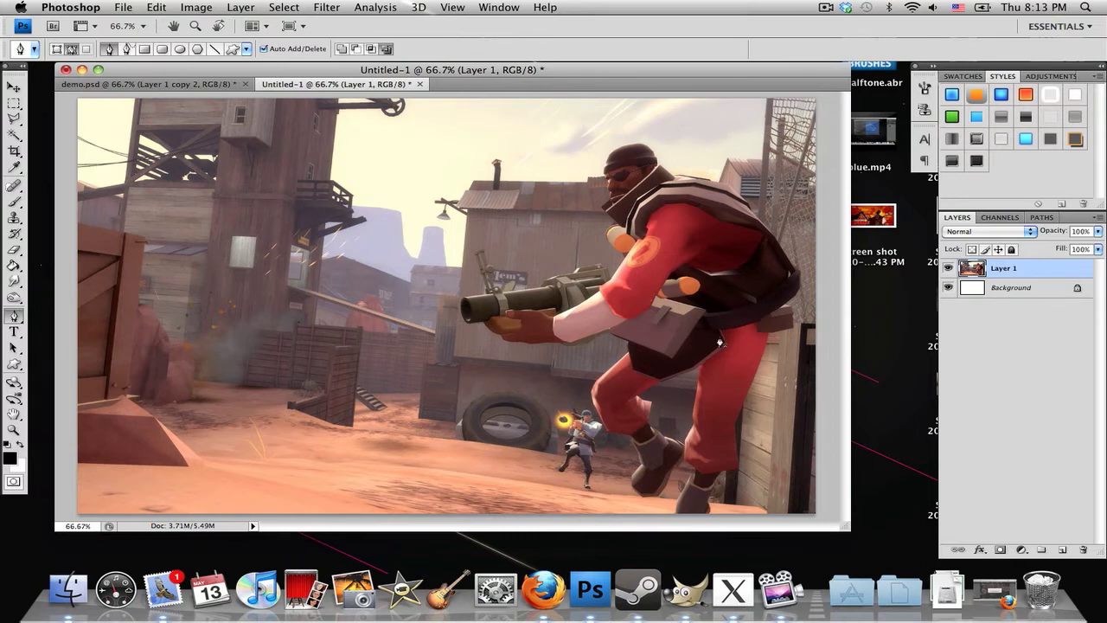
mouse_move(751, 343)
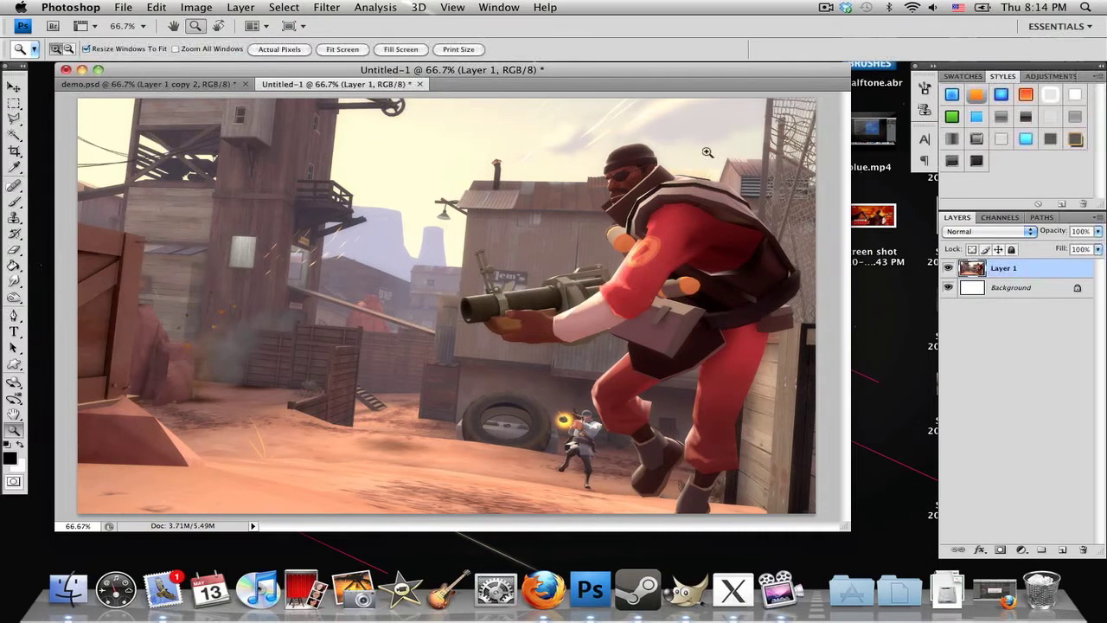
mouse_move(775, 248)
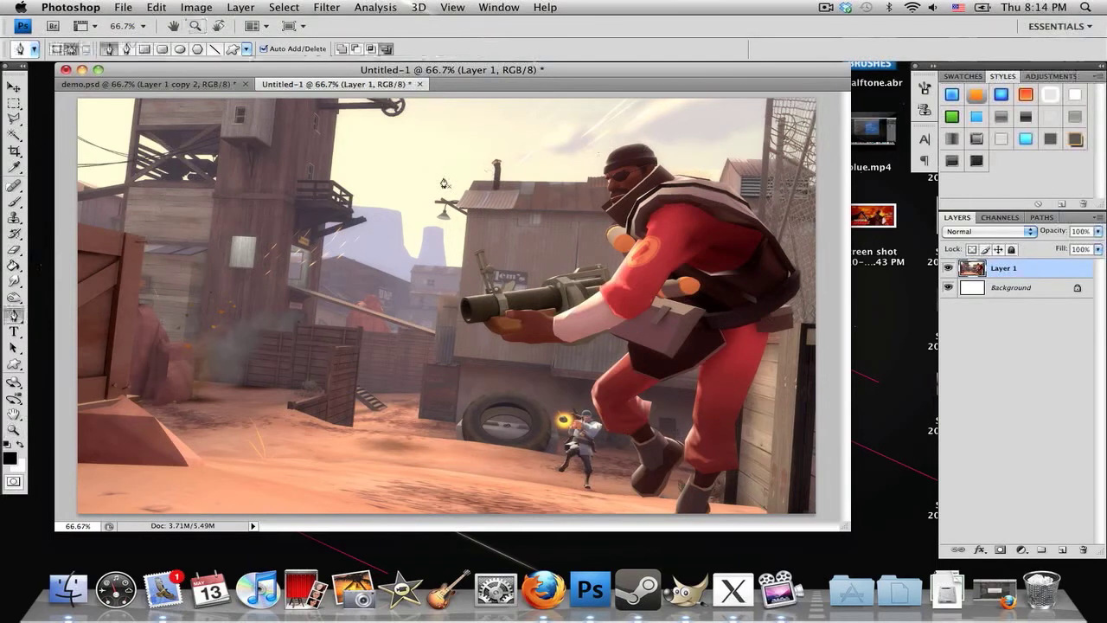
mouse_move(545, 238)
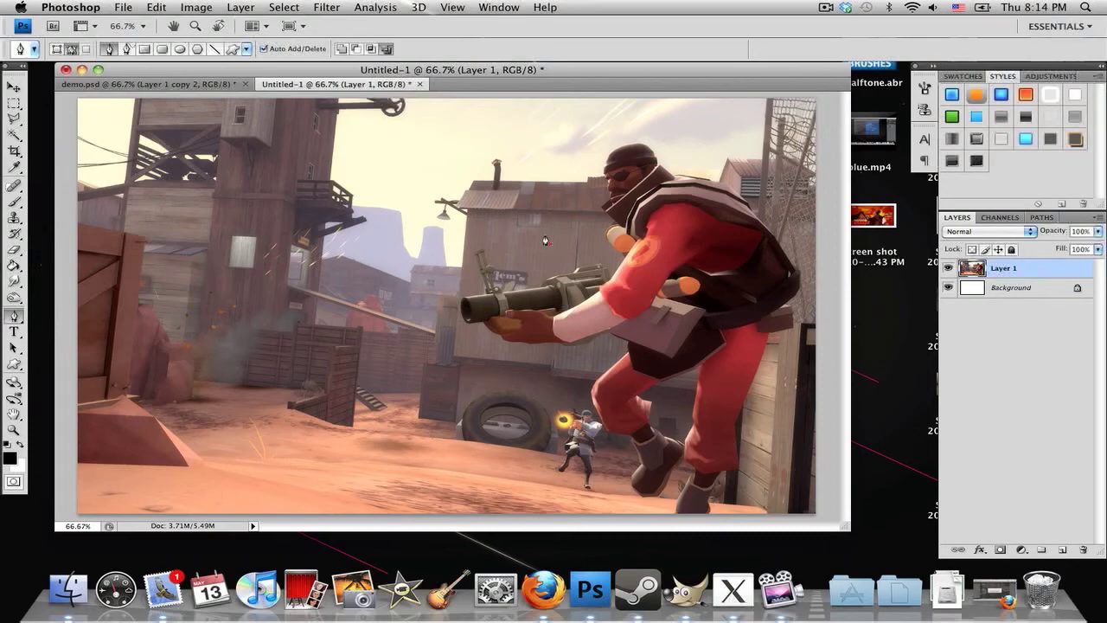
Place the first Pen-tool anchor on the top edge of the Demoman's beanie at 300% zoom.
left_click(545, 239)
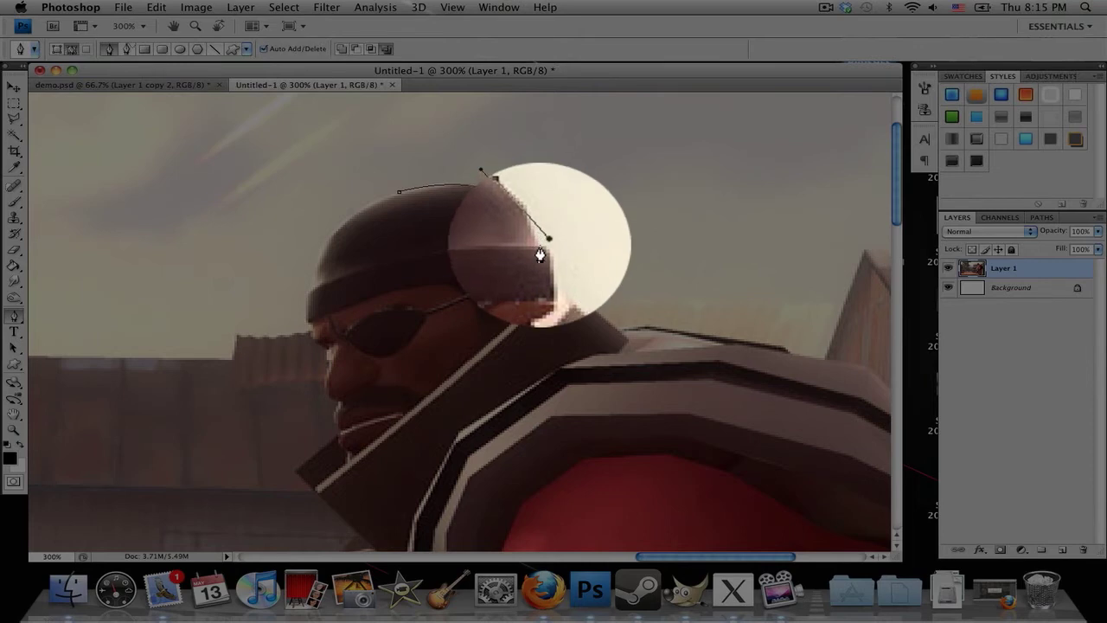
left_click_drag(551, 239, 526, 222)
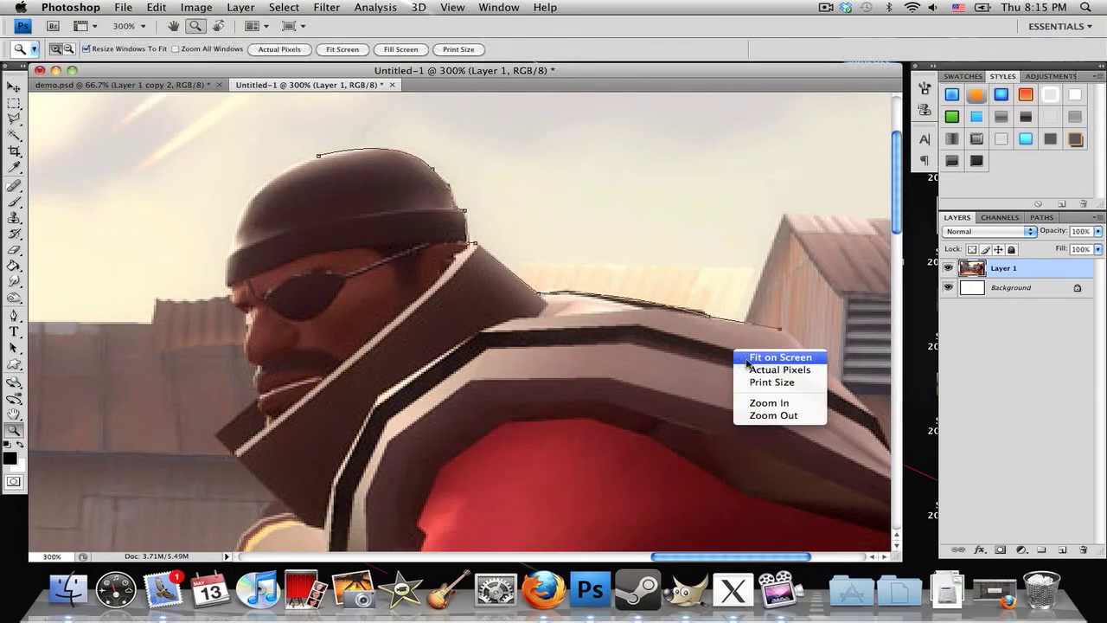
Fit the Demoman screenshot to the window via the Zoom tool's Fit on Screen.
left_click(779, 356)
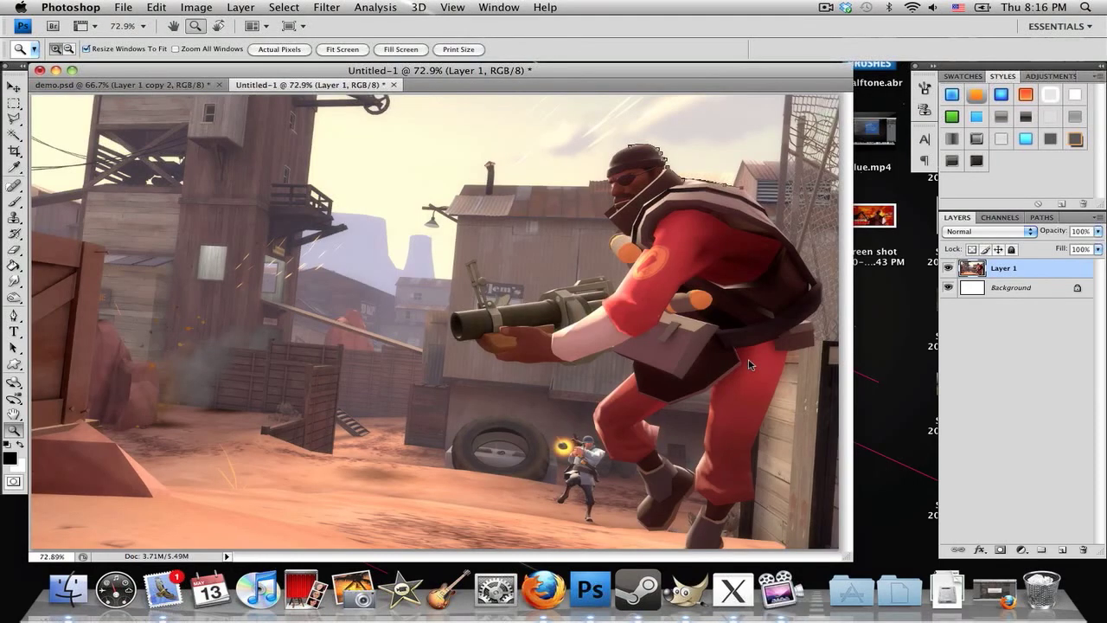